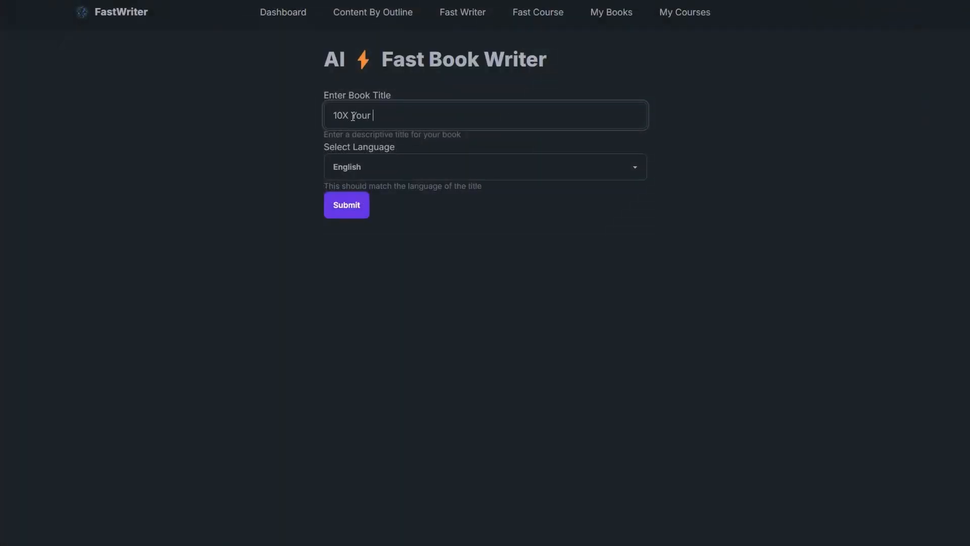
Enter the book title '10X Your Leads With FREE EBooks' and keep English as the language
type("Leads With FRE")
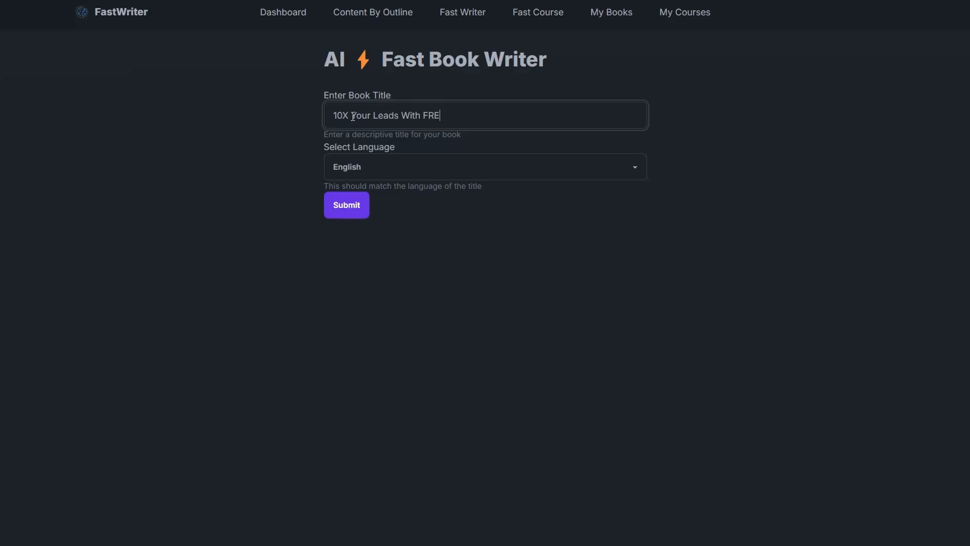
left_click(484, 166)
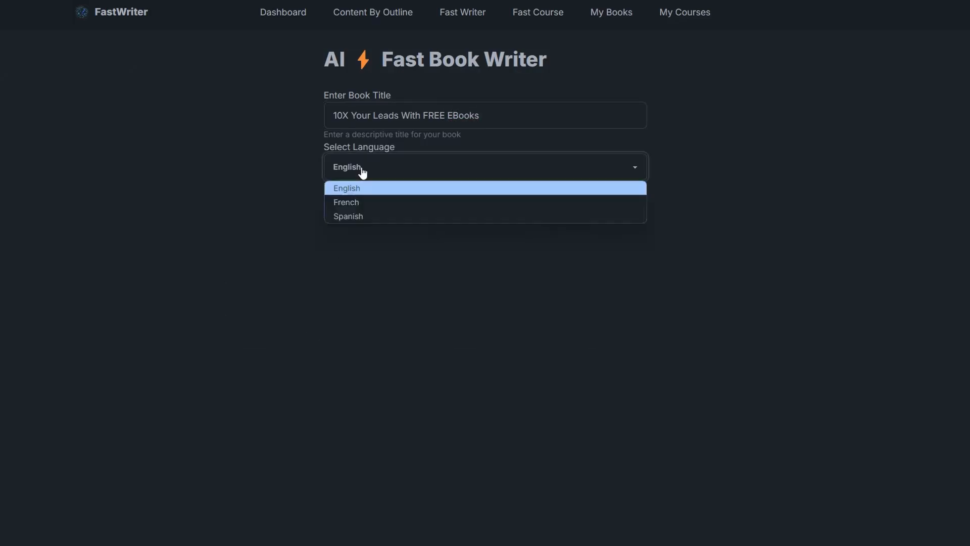
left_click(345, 204)
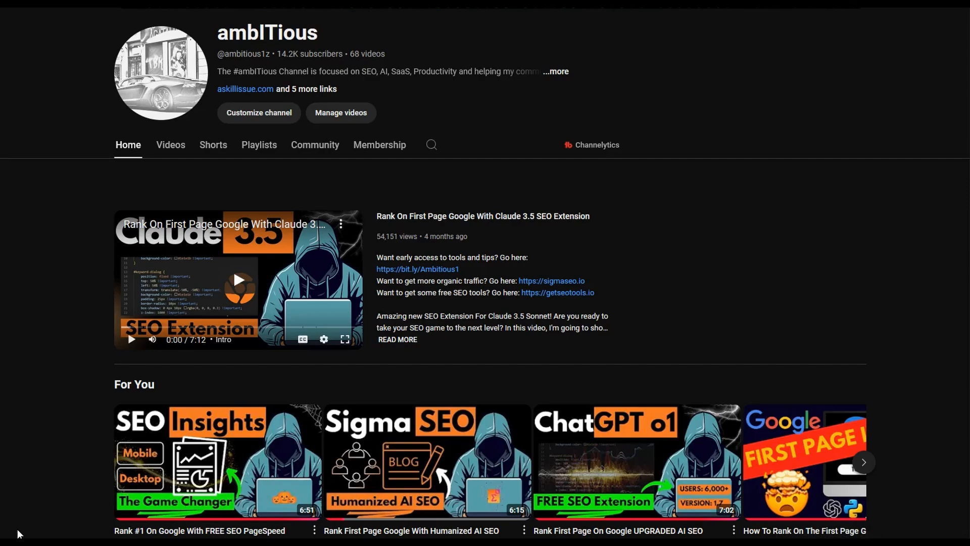
Scroll down the channel home page to the Python SEO Tools and SEO playlists
scroll("down", 3)
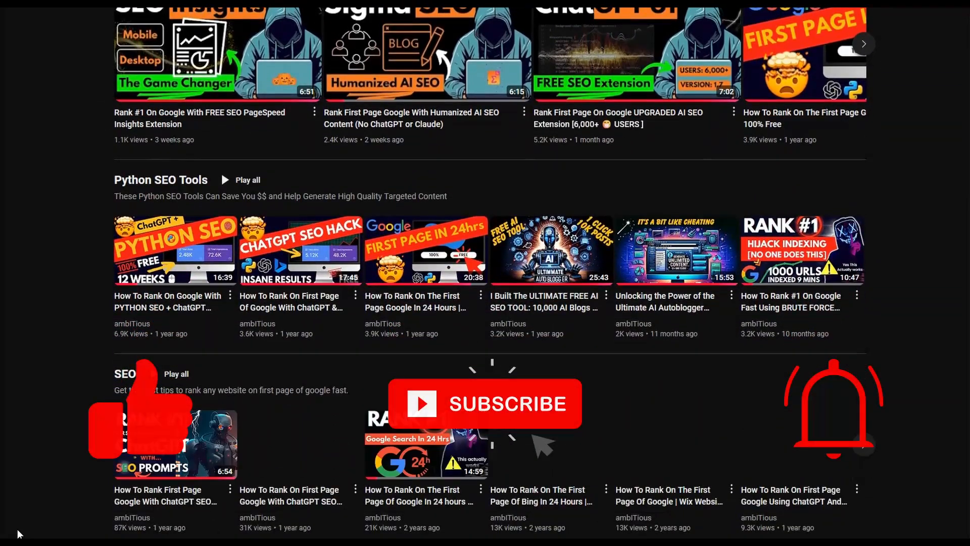
scroll("down", 3)
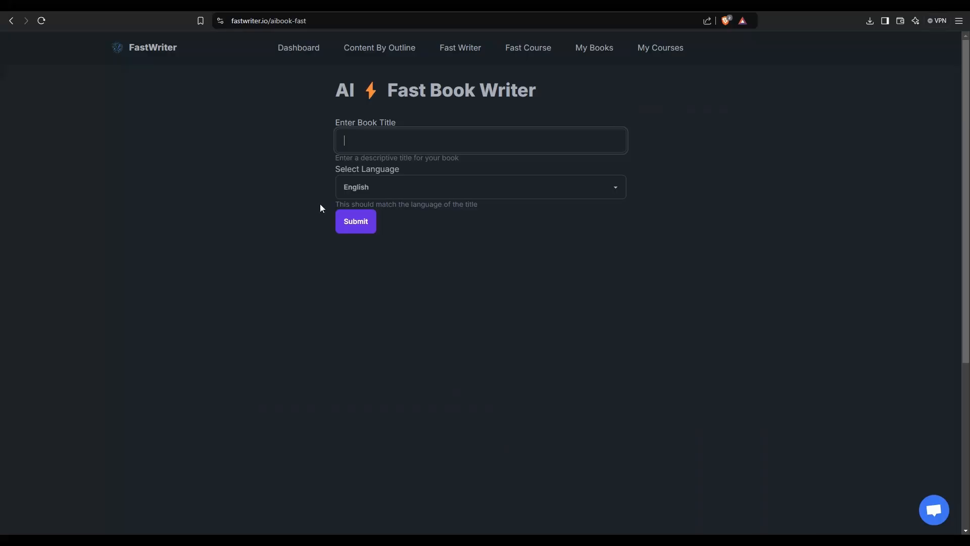
mouse_move(460, 48)
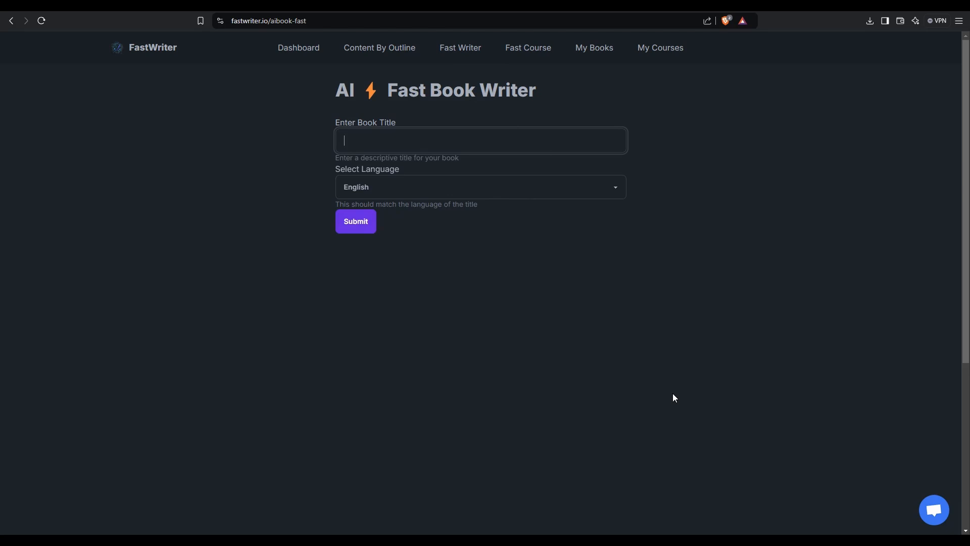
Submit the English book 'Digital Marketing The Complete Guide 2025' for generation
type("Digital Marketing The Complete Guide 2025")
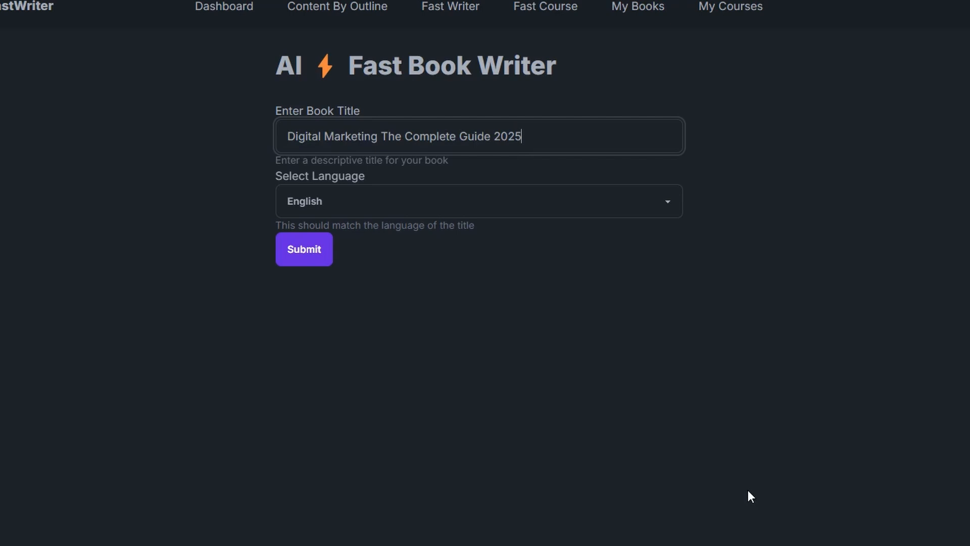
mouse_move(533, 378)
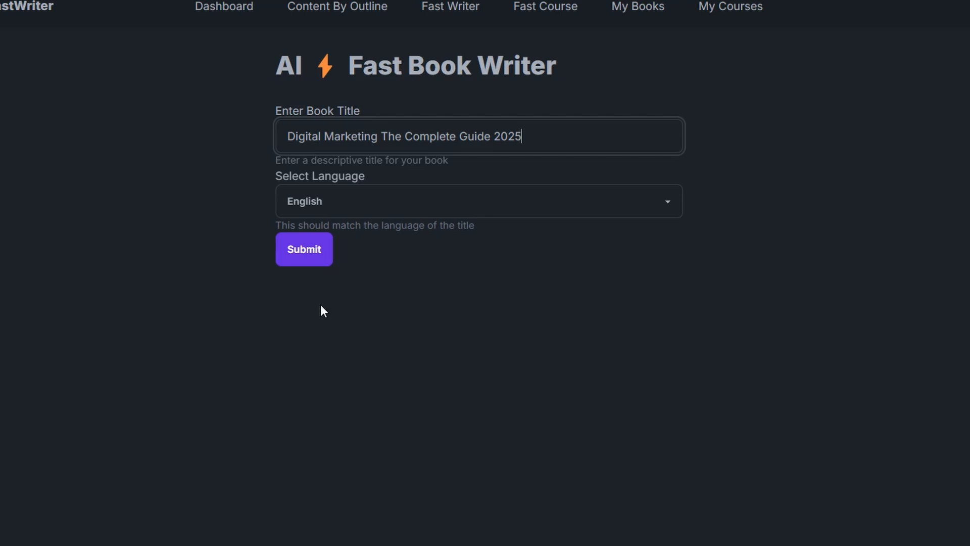
left_click(304, 249)
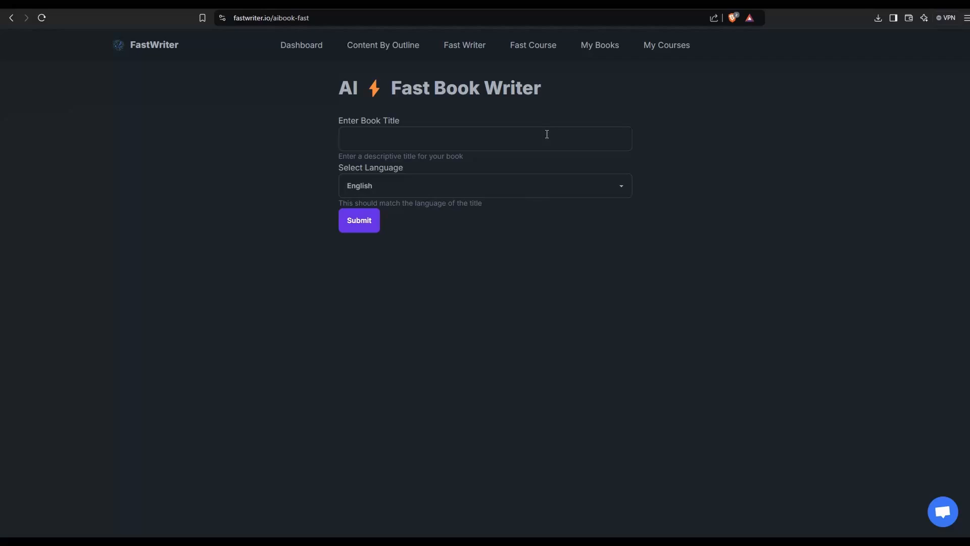
left_click(598, 44)
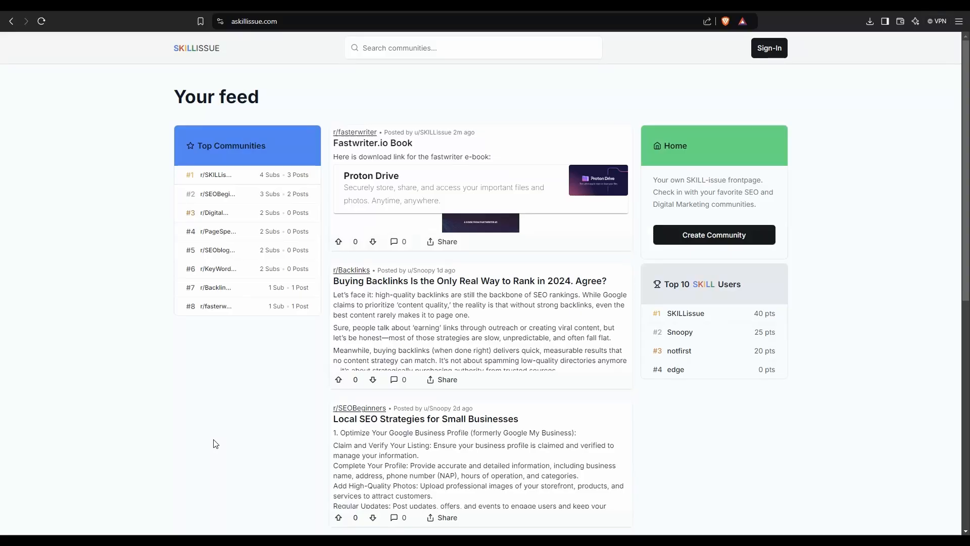
mouse_move(399, 99)
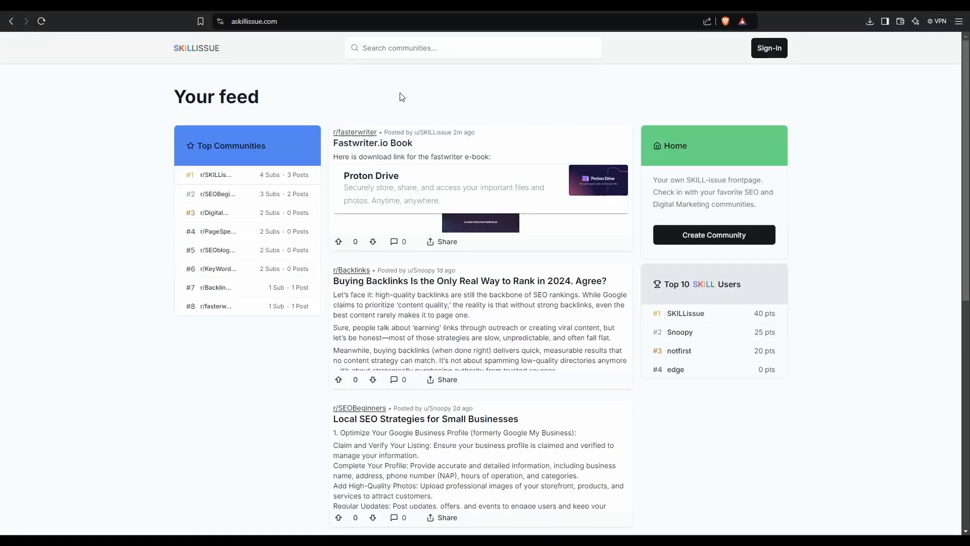
Search the communities for 'fast' from the feed's search box
left_click(474, 47)
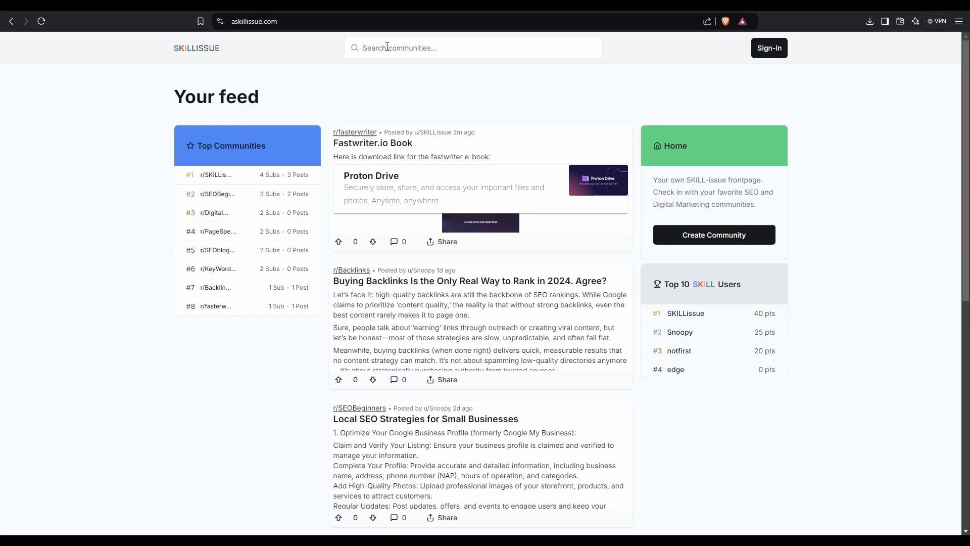
type("fastwriter.io/aicourse-fast")
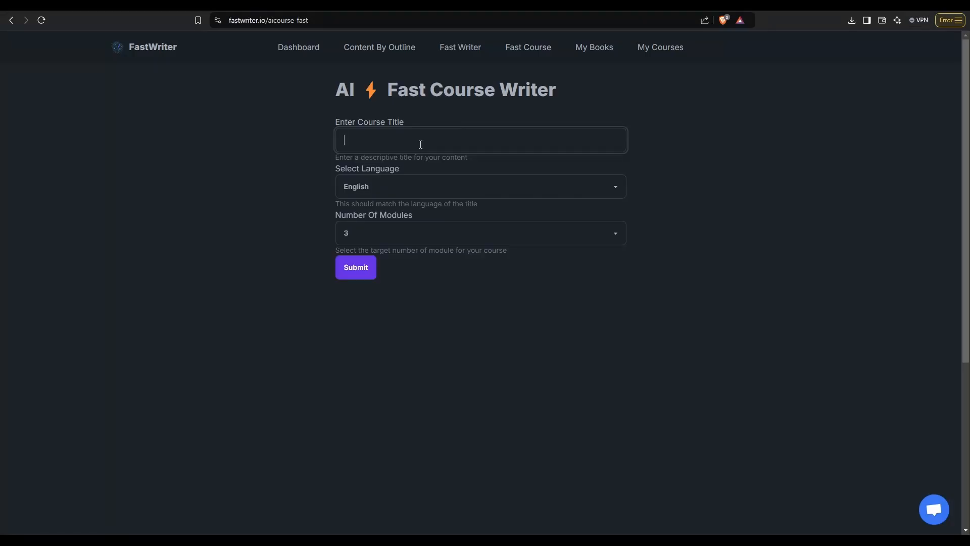
Submit 'Cyber Security Essentials For Beginners' as an English course with five modules
type("Cyber Security Essentials For Beginners")
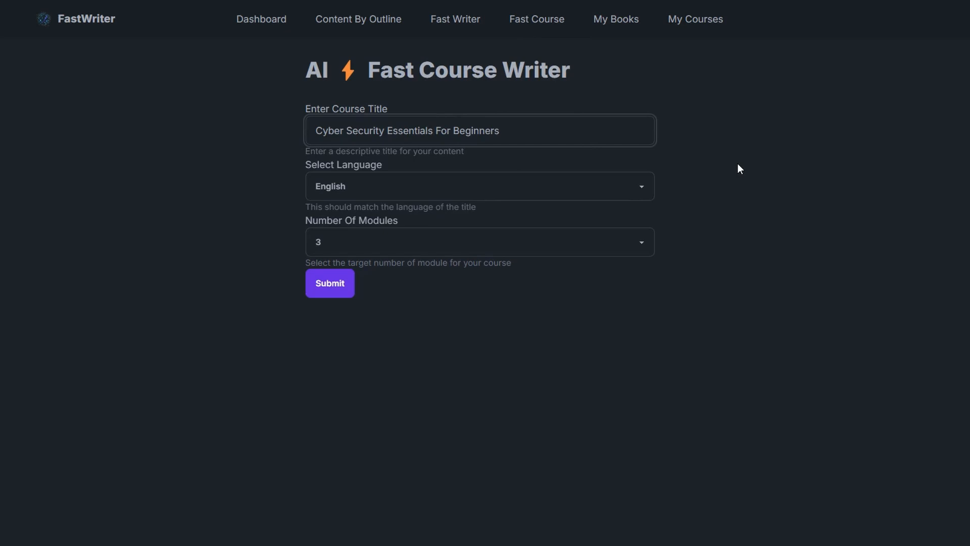
left_click(479, 185)
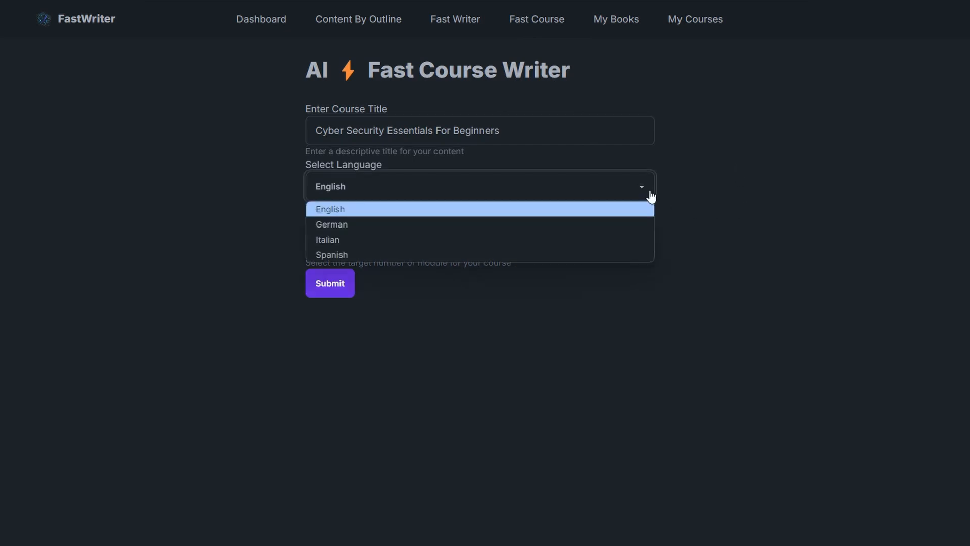
left_click(329, 209)
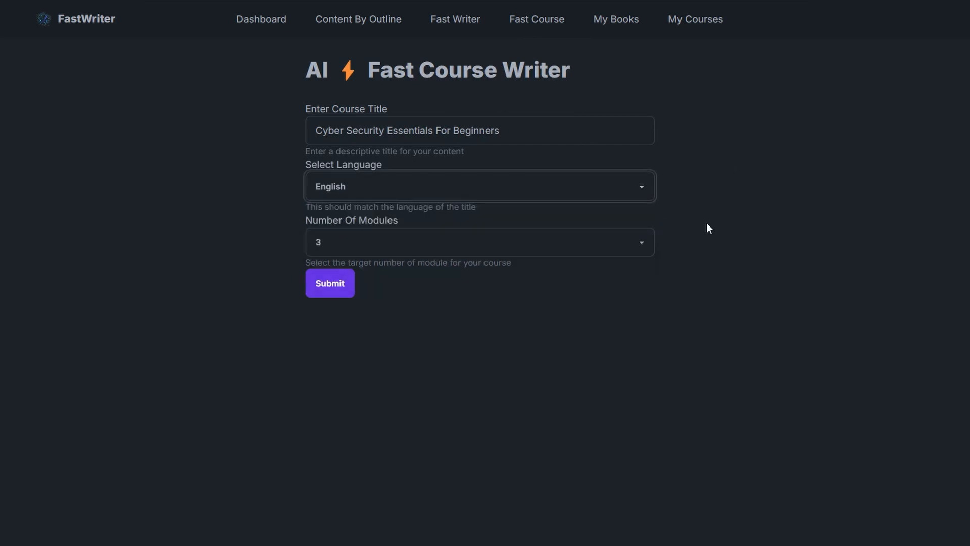
mouse_move(588, 303)
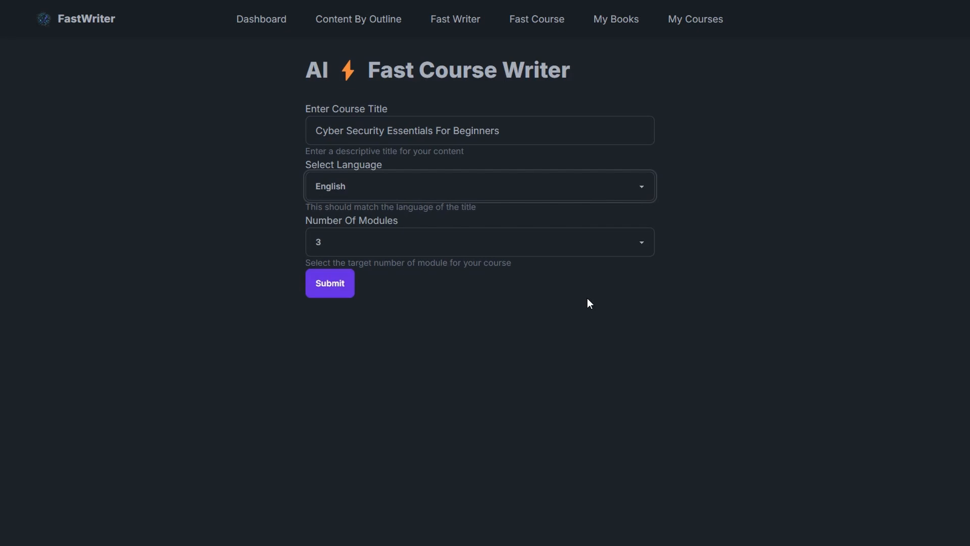
left_click(479, 241)
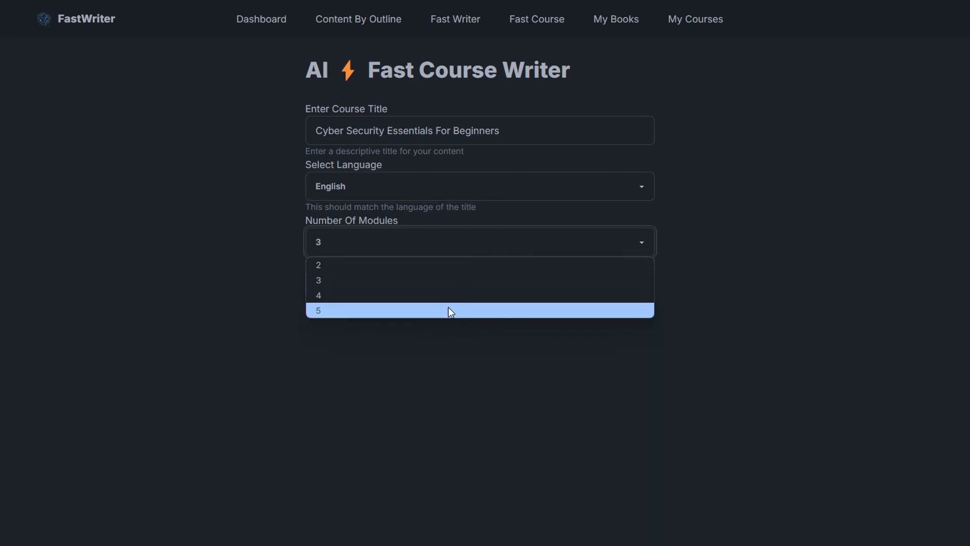
left_click(317, 310)
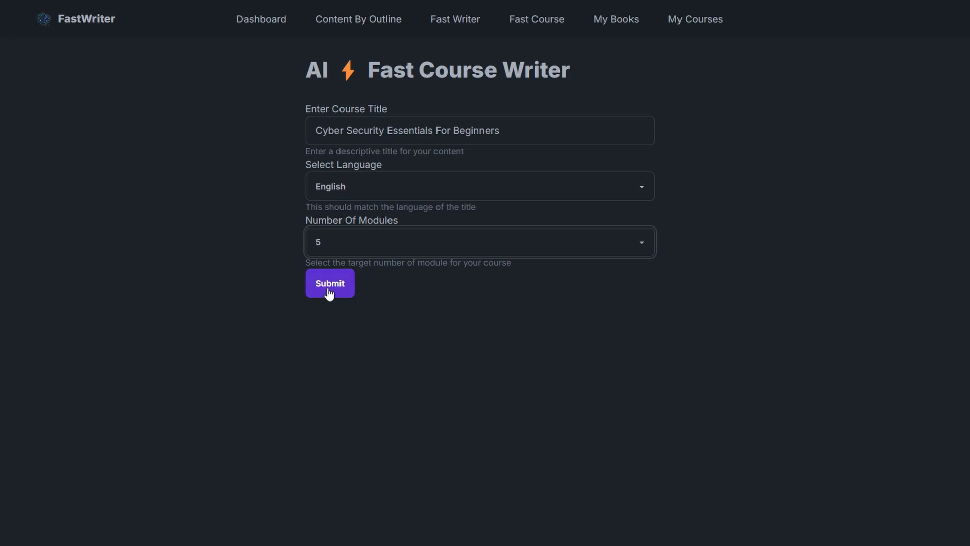
left_click(329, 283)
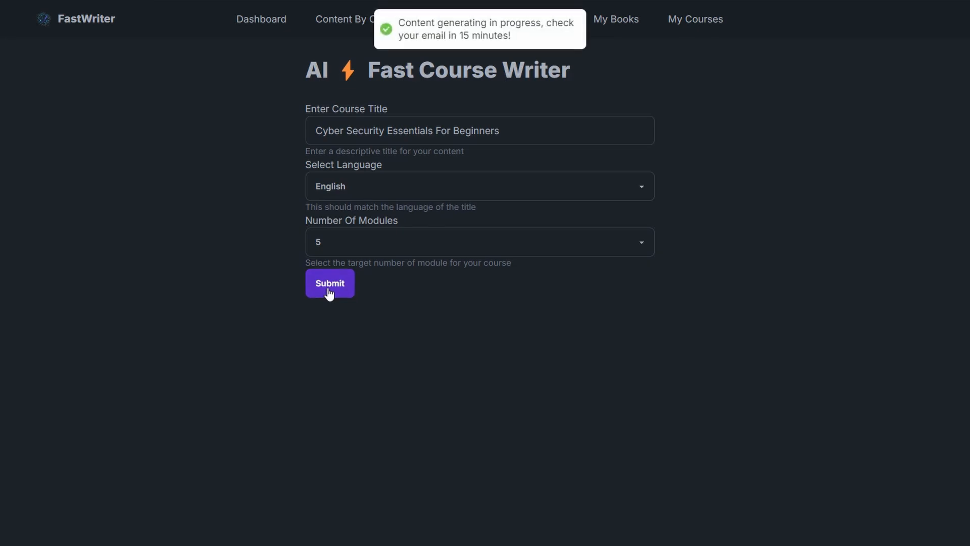
left_click(330, 283)
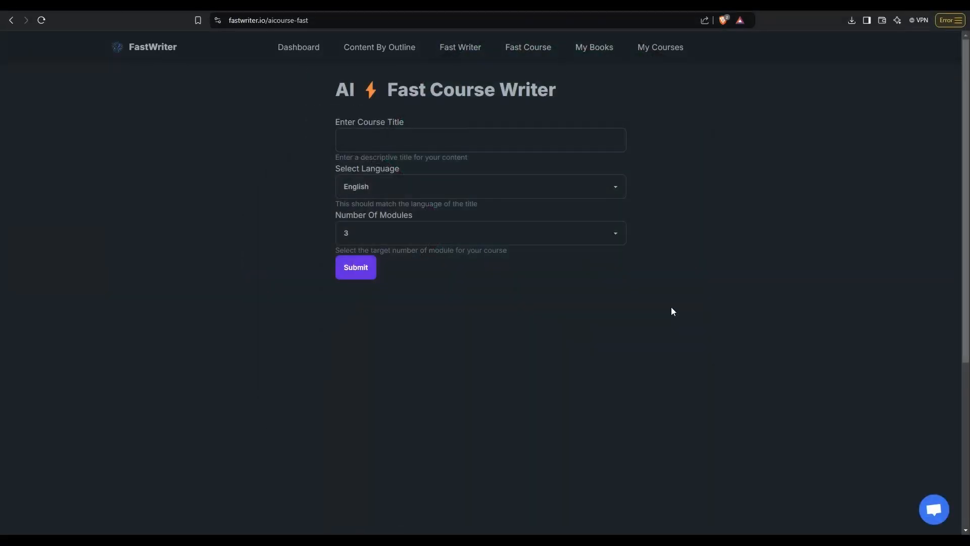
mouse_move(679, 183)
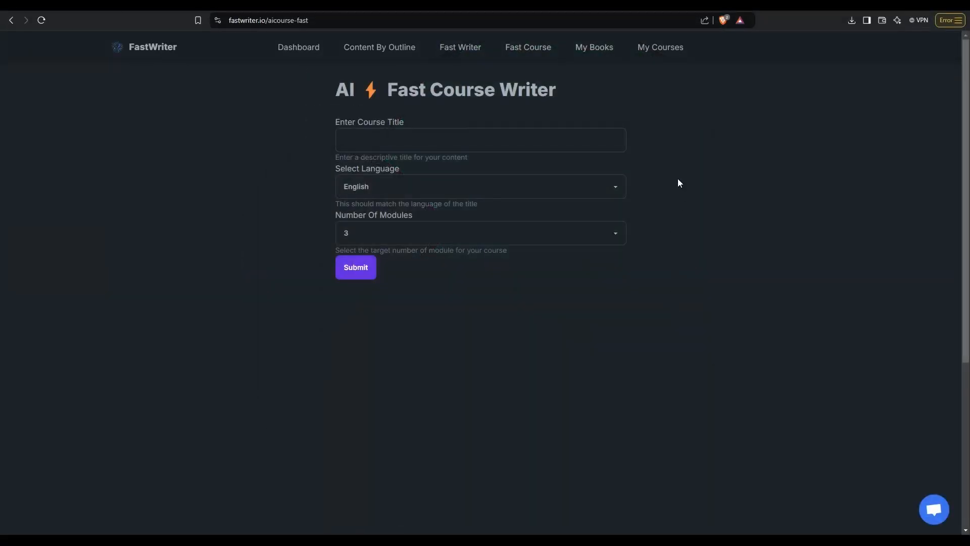
left_click(660, 47)
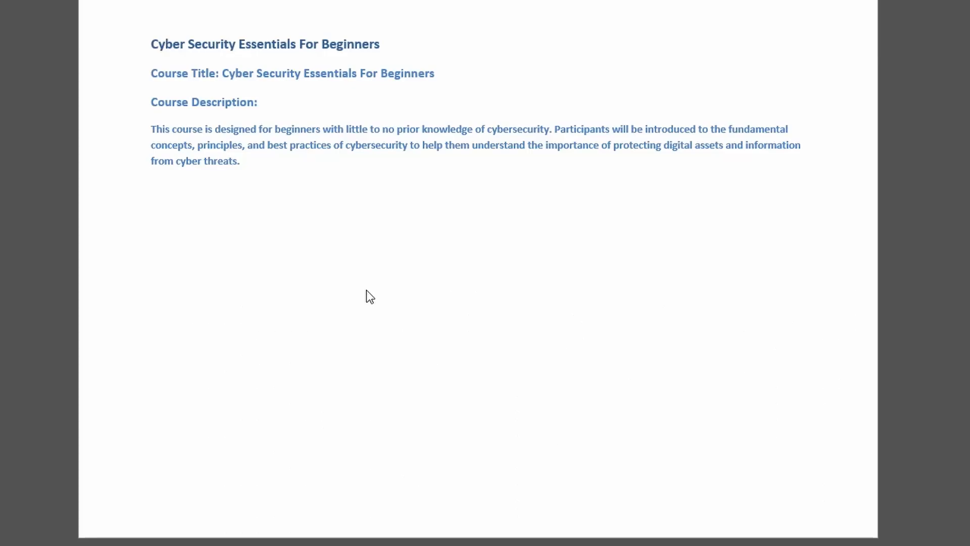
Scroll through the course document's title and description
scroll("down", 3)
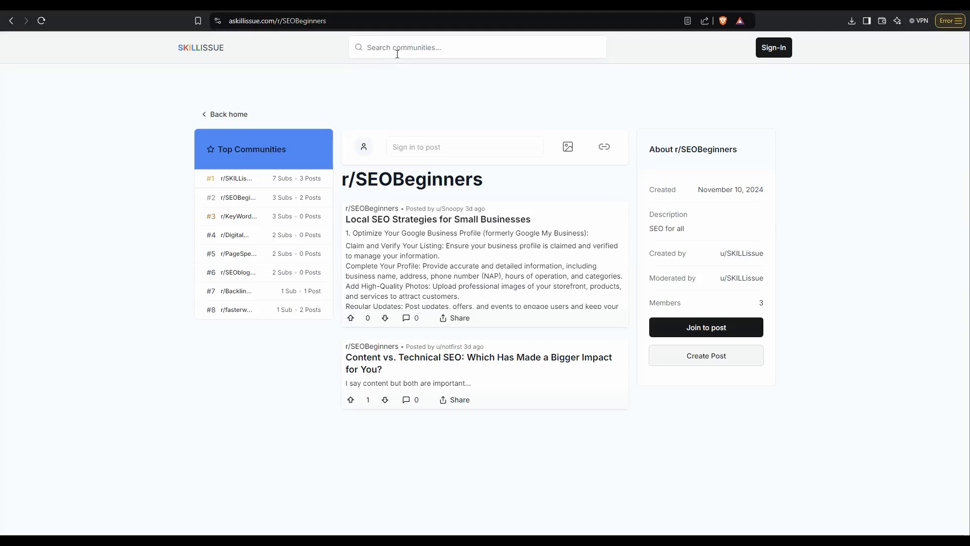
Switch to the r/SEOBeginners community page in SkillIssue
left_click(237, 309)
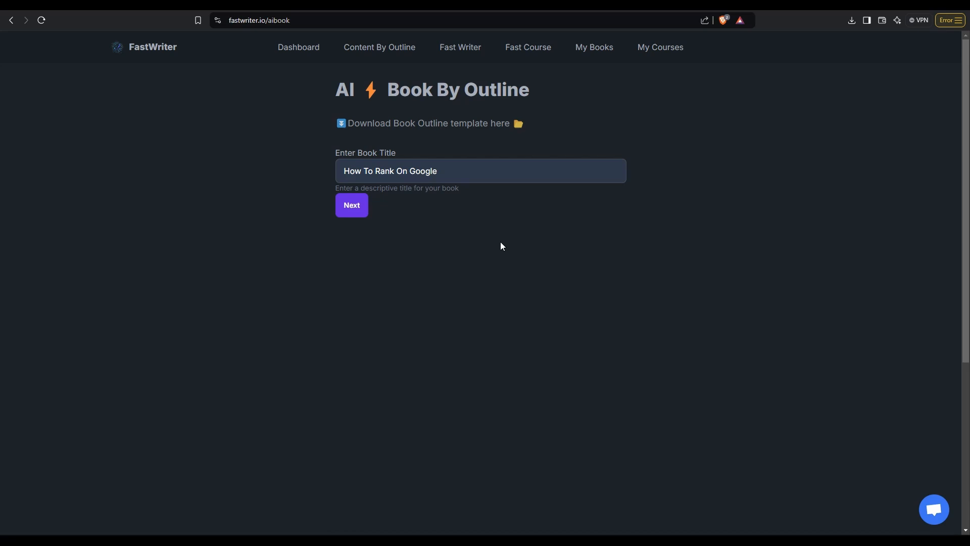
mouse_move(490, 247)
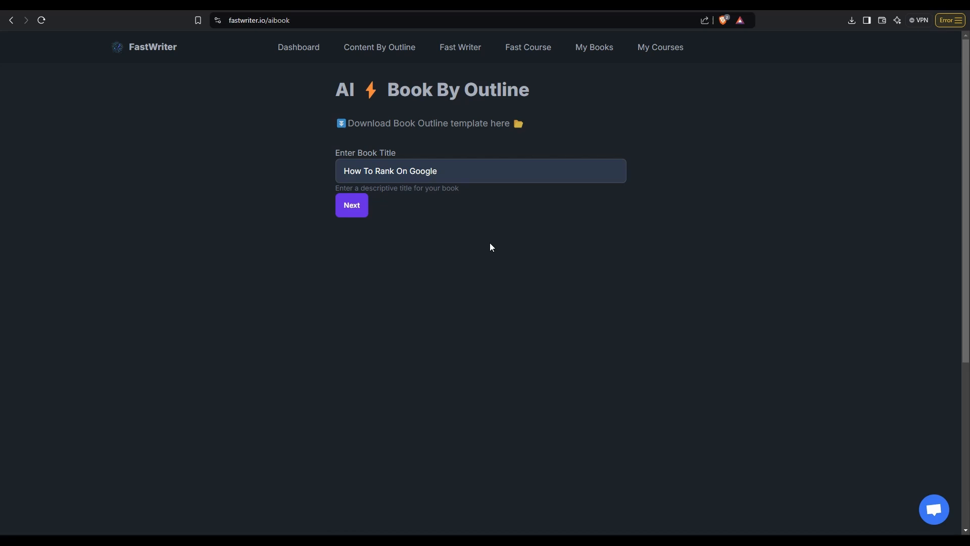
mouse_move(363, 224)
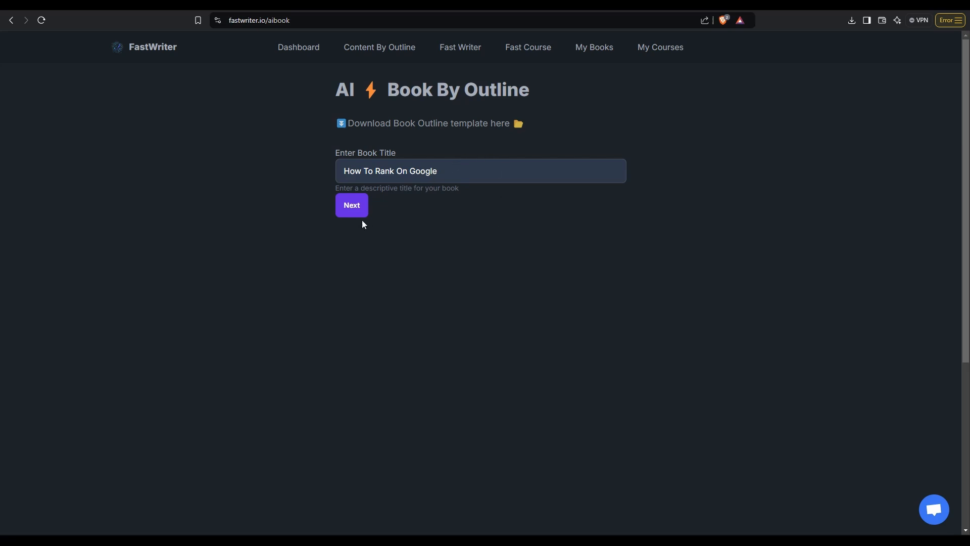
Move on from the Book By Outline form titled 'How To Rank On Google'
left_click(351, 204)
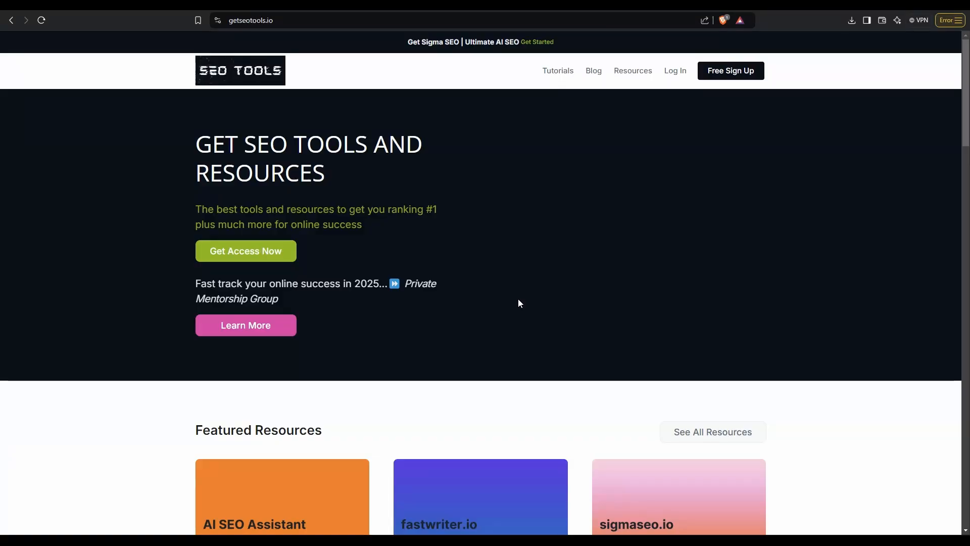
Scroll to Featured Resources and open the free Digital Marketing Guide download
scroll("down", 3)
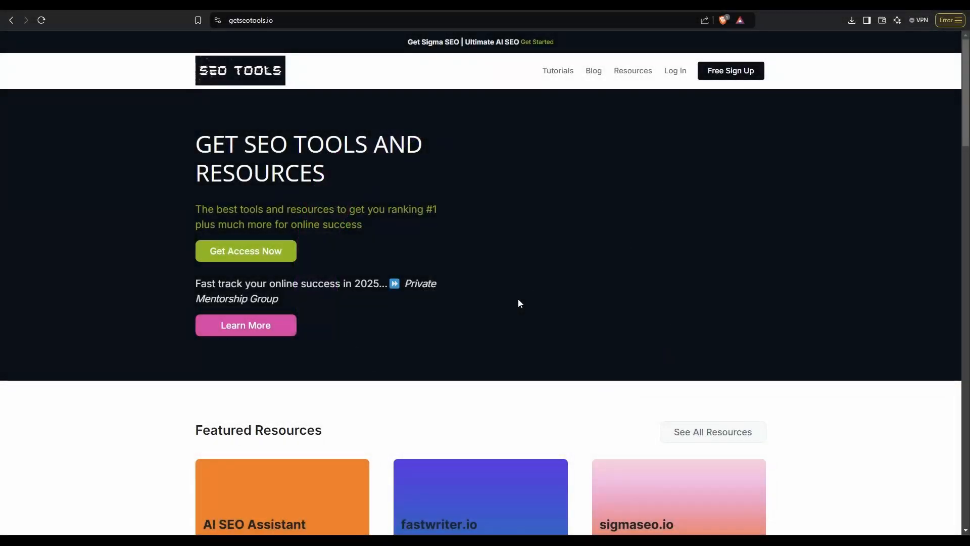
mouse_move(547, 300)
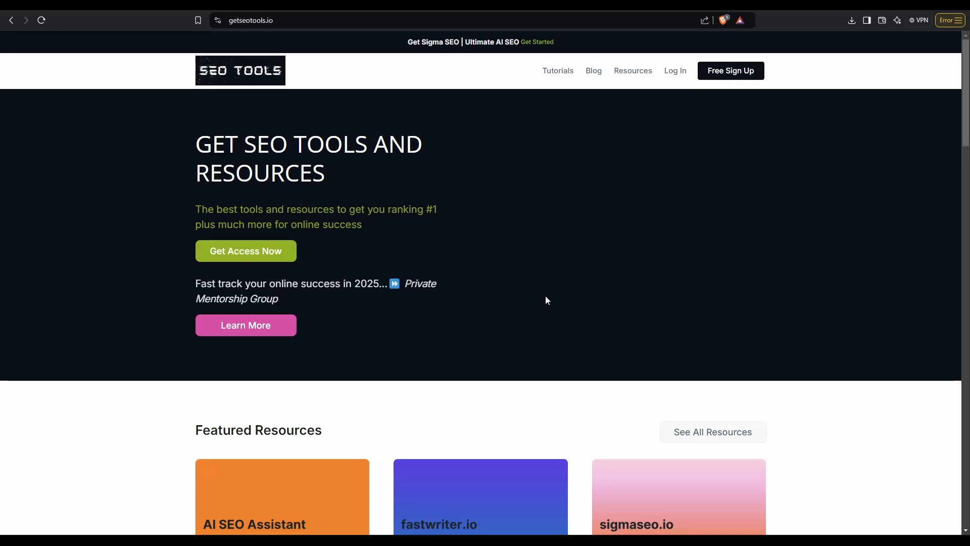
scroll("down", 3)
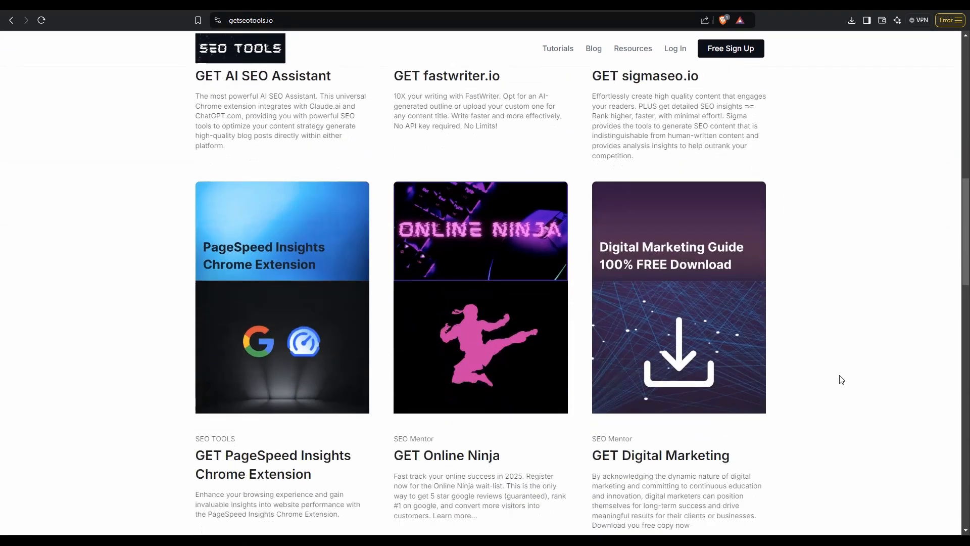
scroll("down", 3)
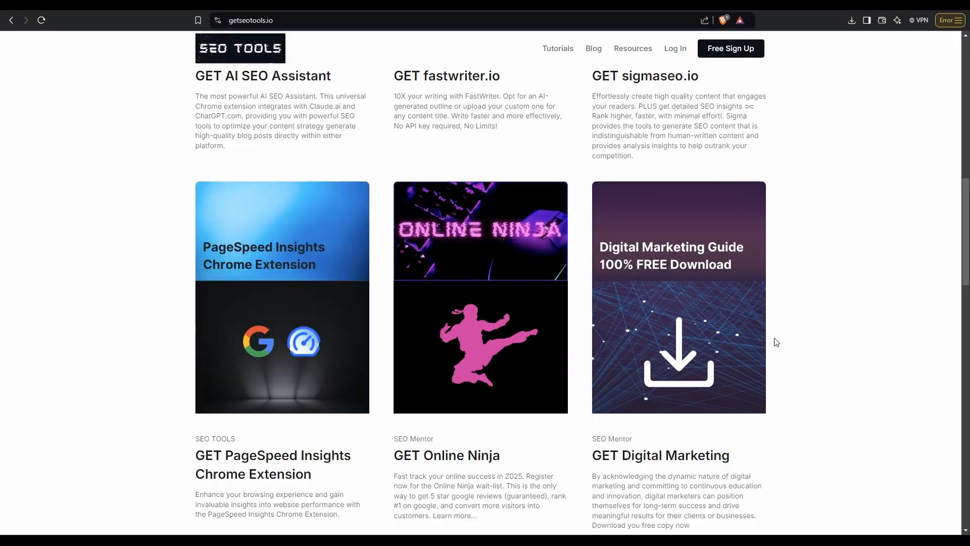
left_click(678, 297)
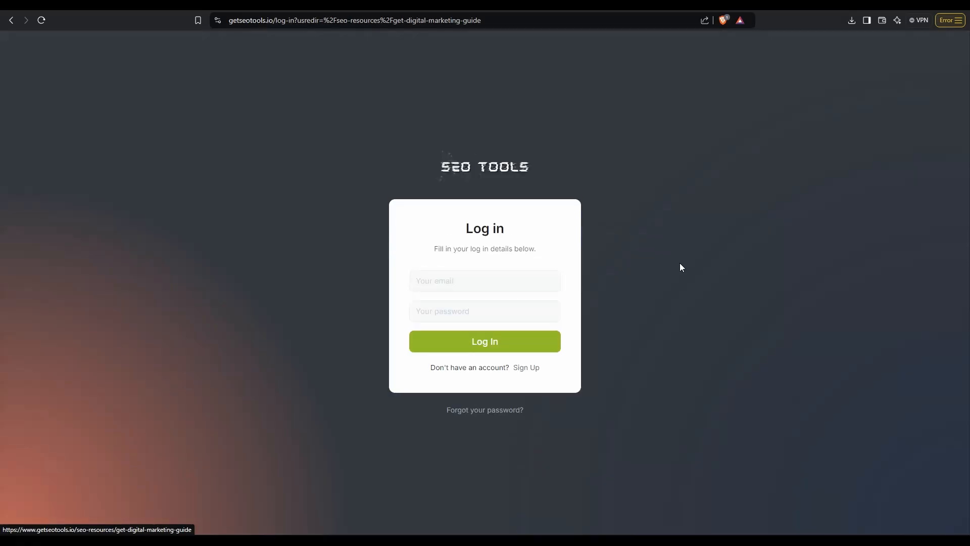